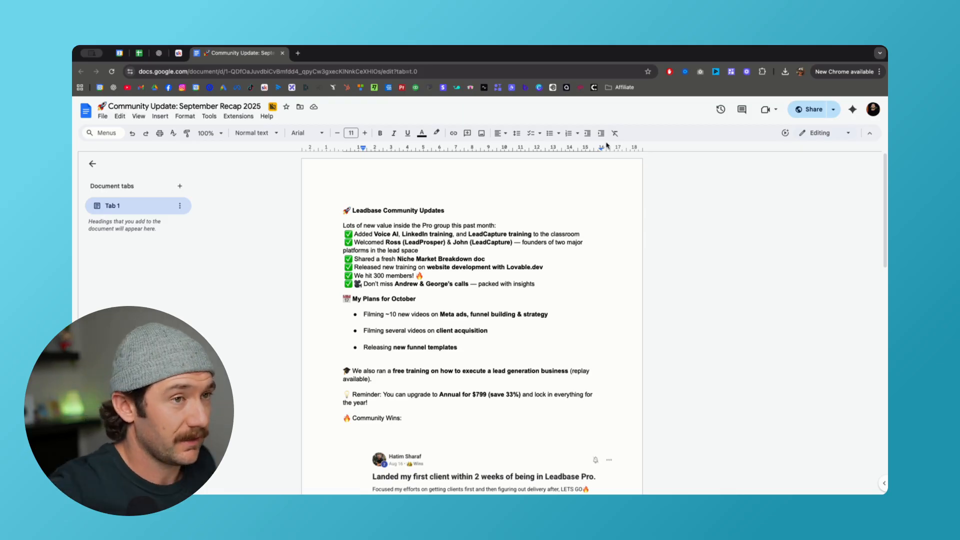
pyautogui.moveTo(653, 97)
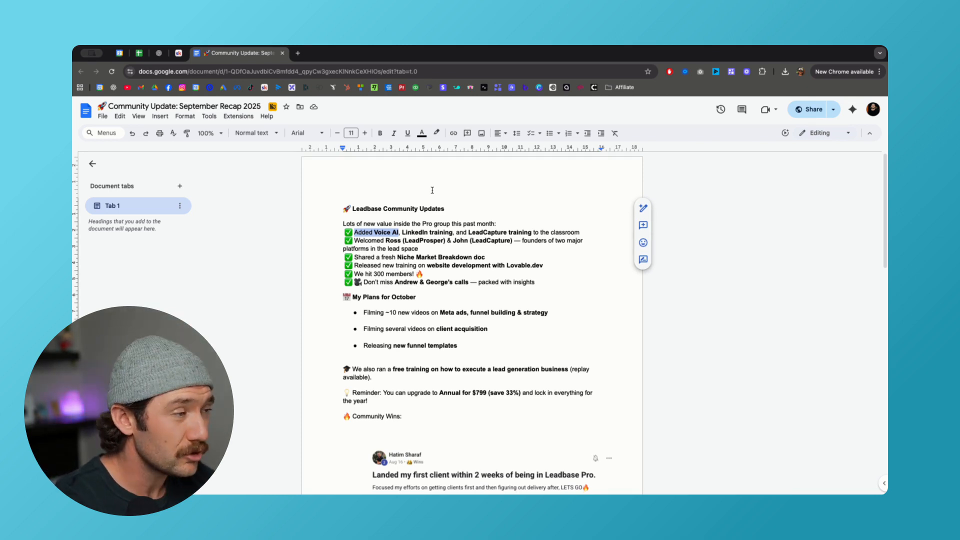
pyautogui.moveTo(515, 207)
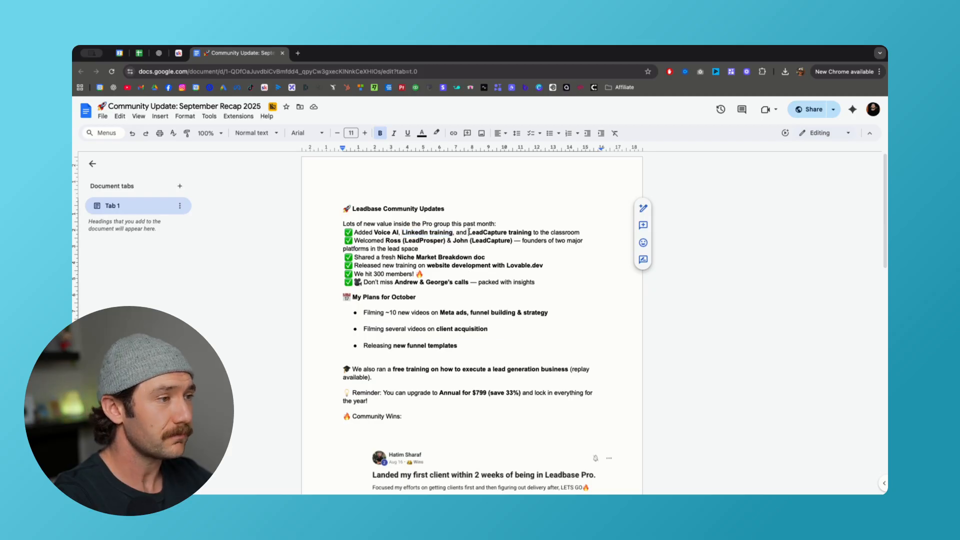
# Step: Highlight, then deselect, the LeadCapture training and Lovable.dev website development phrases
pyautogui.doubleClick(500, 232)
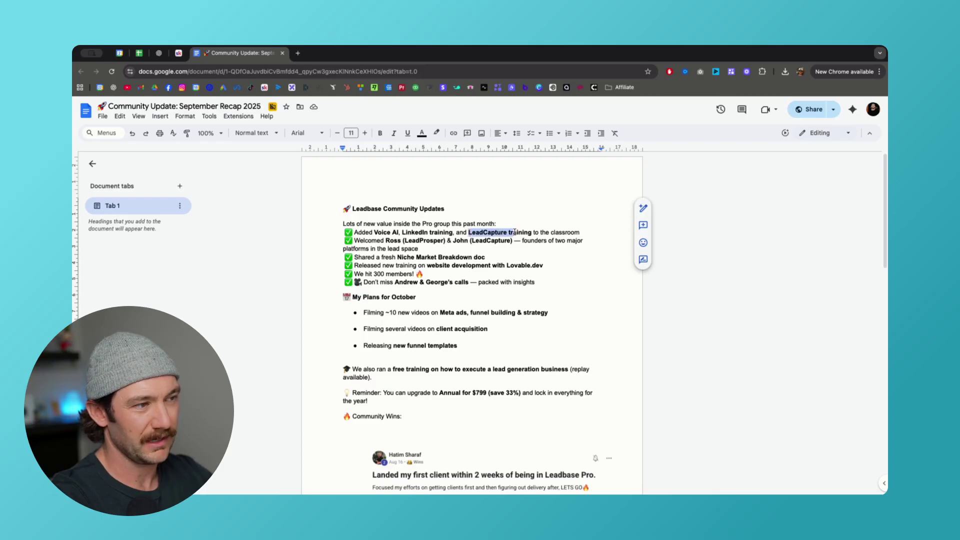
pyautogui.click(380, 133)
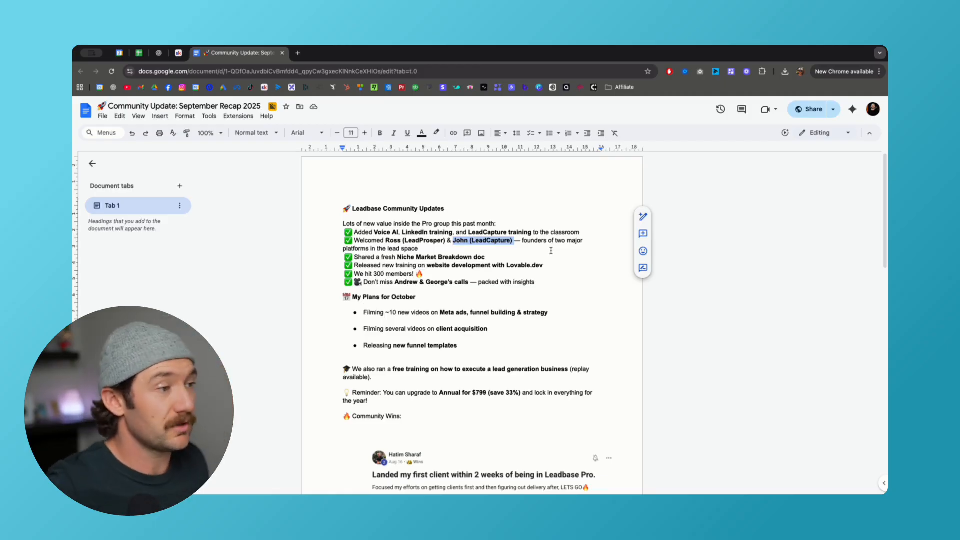
pyautogui.moveTo(580, 159)
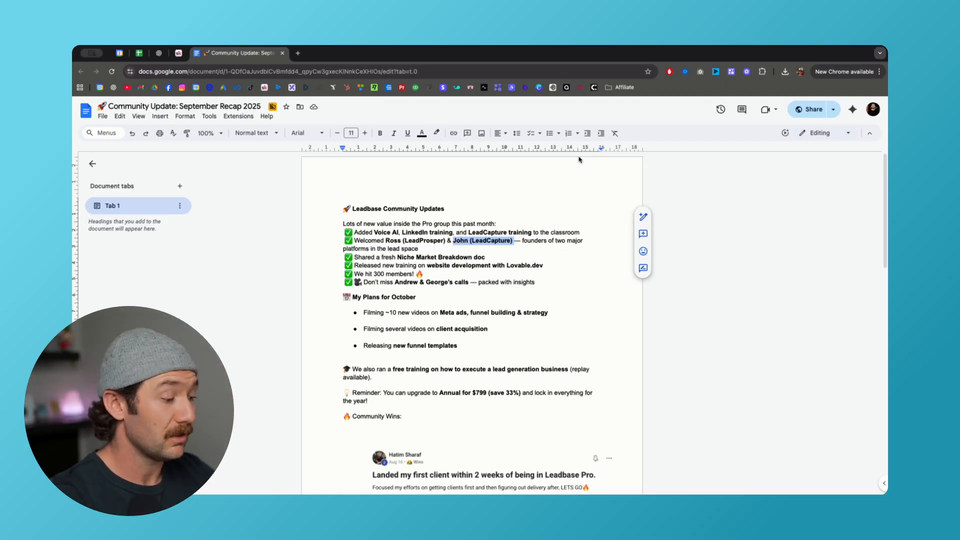
pyautogui.moveTo(532, 255)
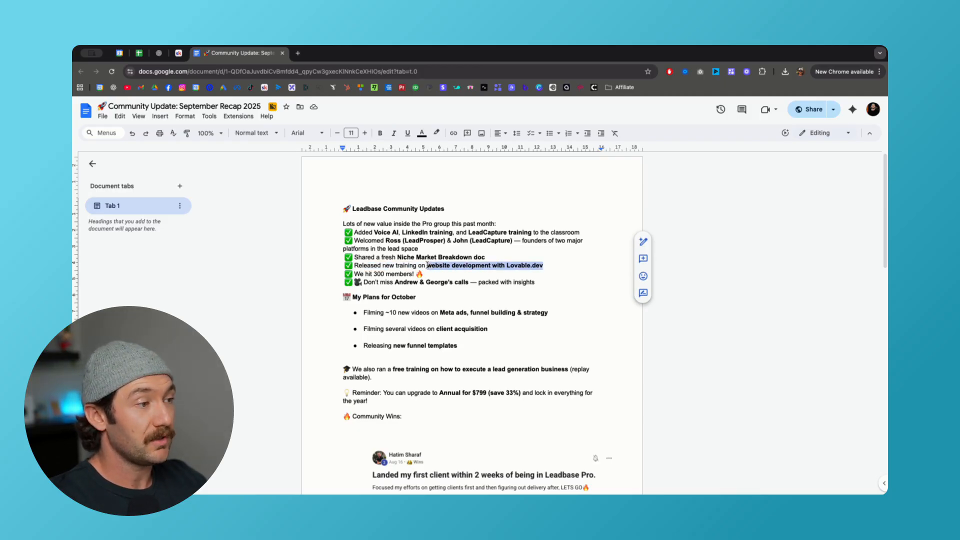
pyautogui.click(379, 132)
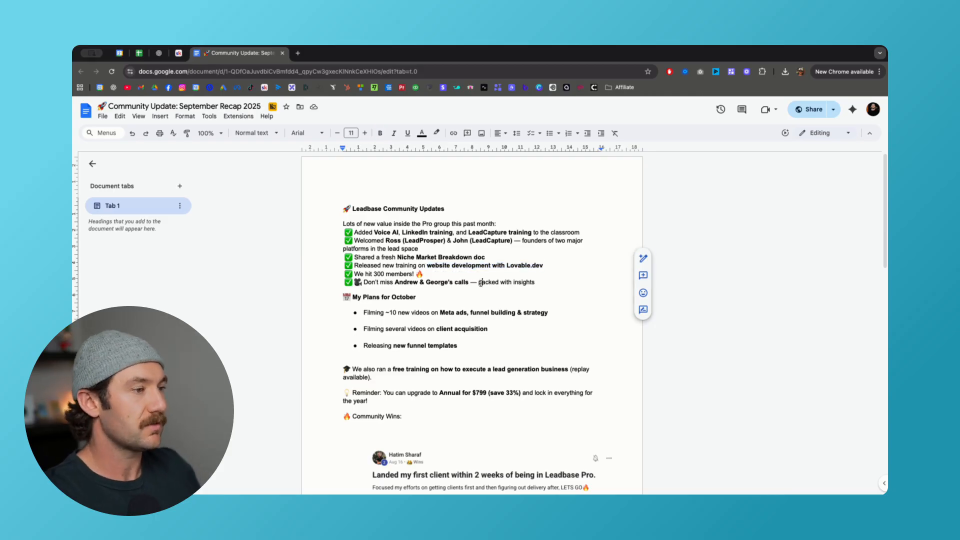
pyautogui.moveTo(428, 265); pyautogui.dragTo(543, 265)
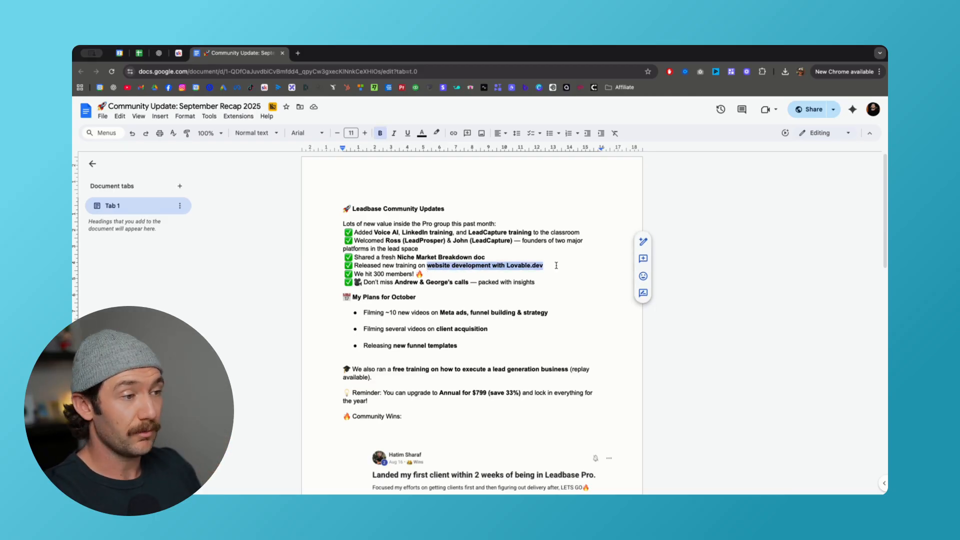
pyautogui.click(544, 265)
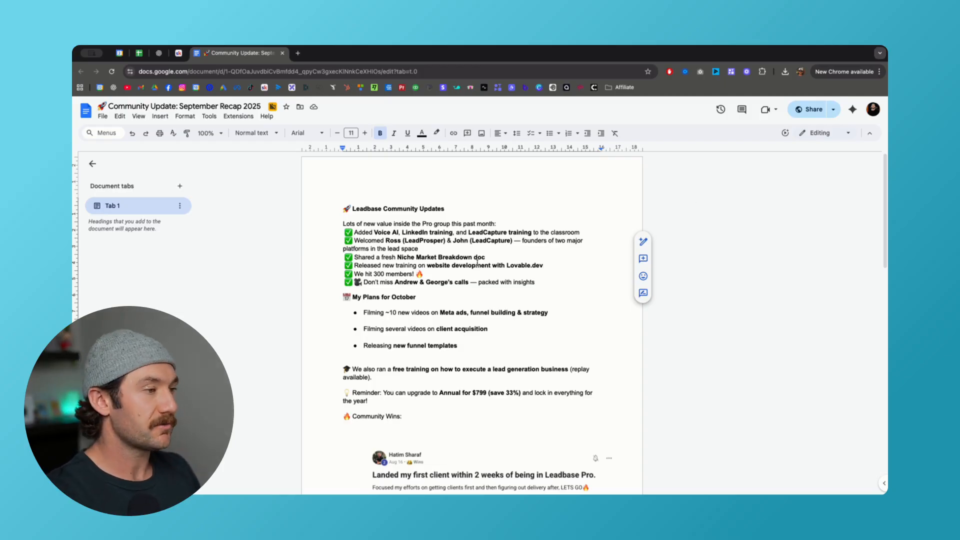
pyautogui.doubleClick(523, 265)
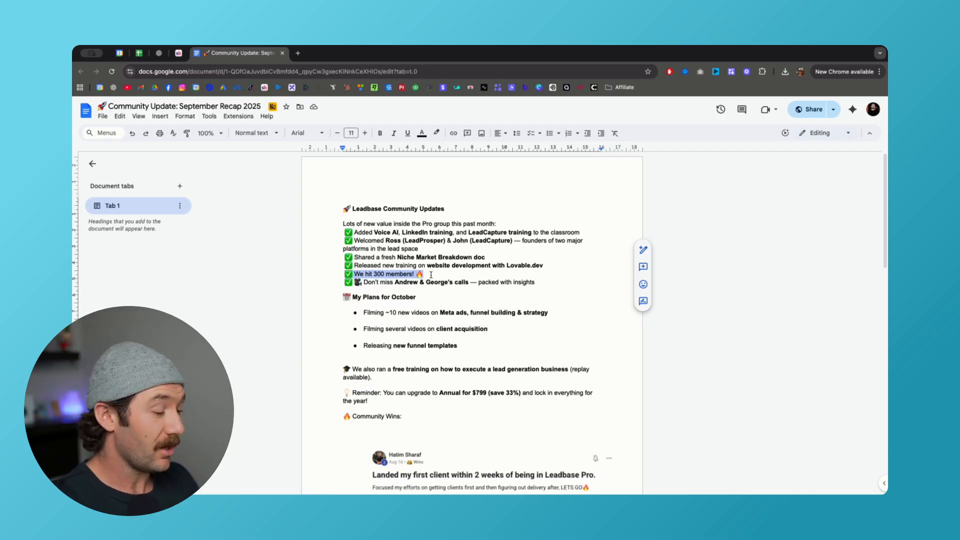
pyautogui.moveTo(429, 291)
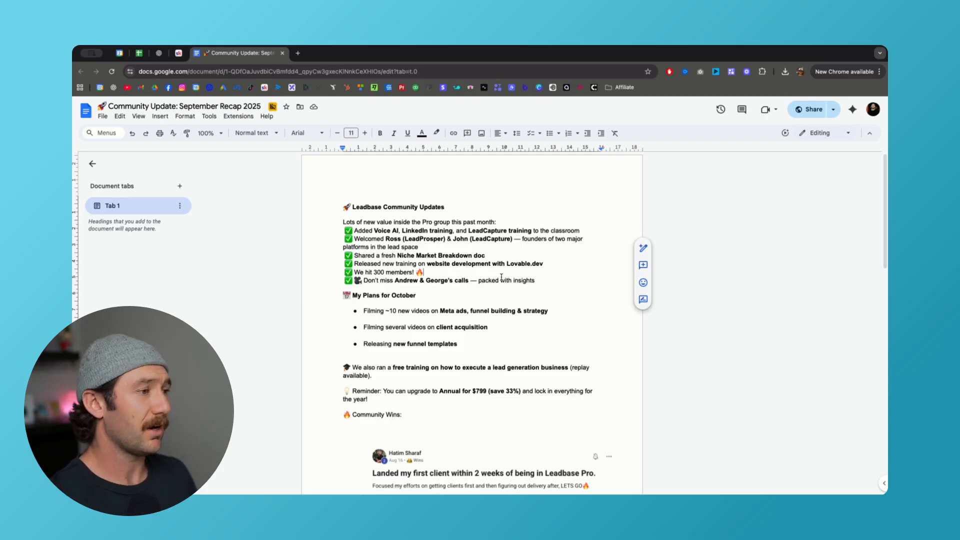
pyautogui.moveTo(469, 272)
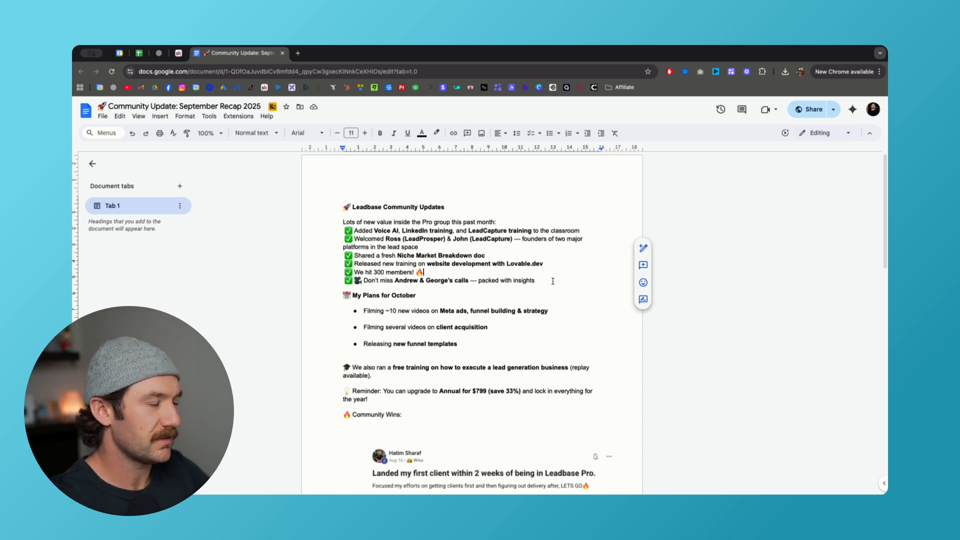
# Step: Highlight and select words in the Andrew & George's calls line
pyautogui.moveTo(354, 280); pyautogui.dragTo(534, 281)
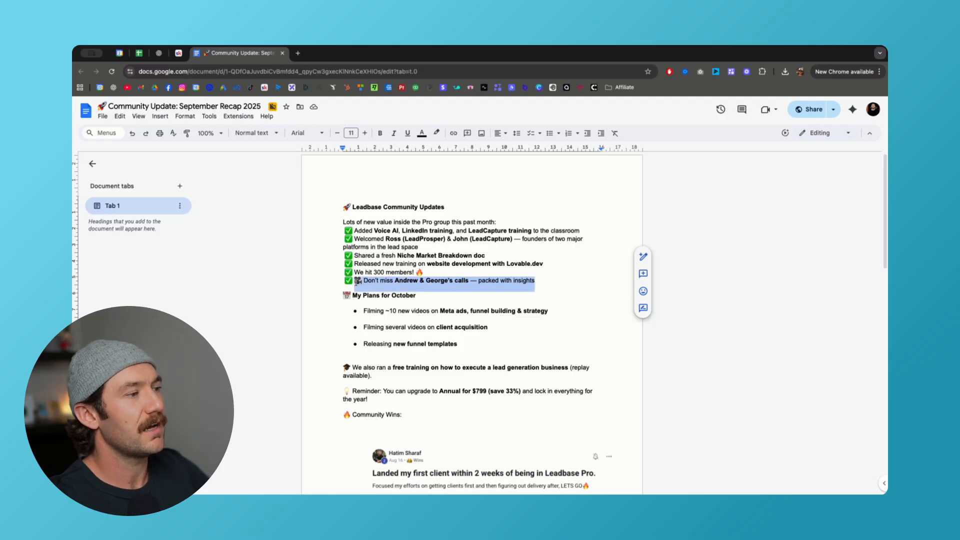
pyautogui.click(542, 281)
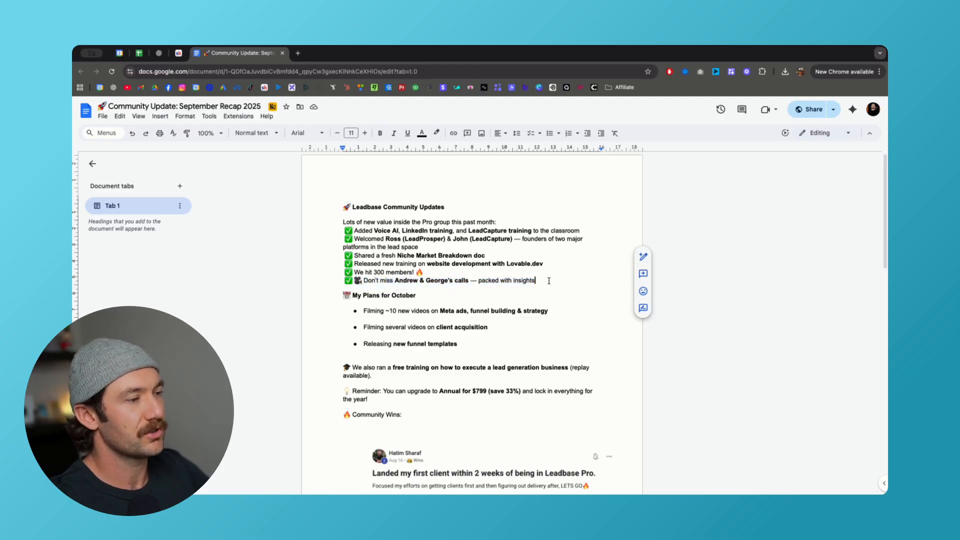
pyautogui.doubleClick(405, 280)
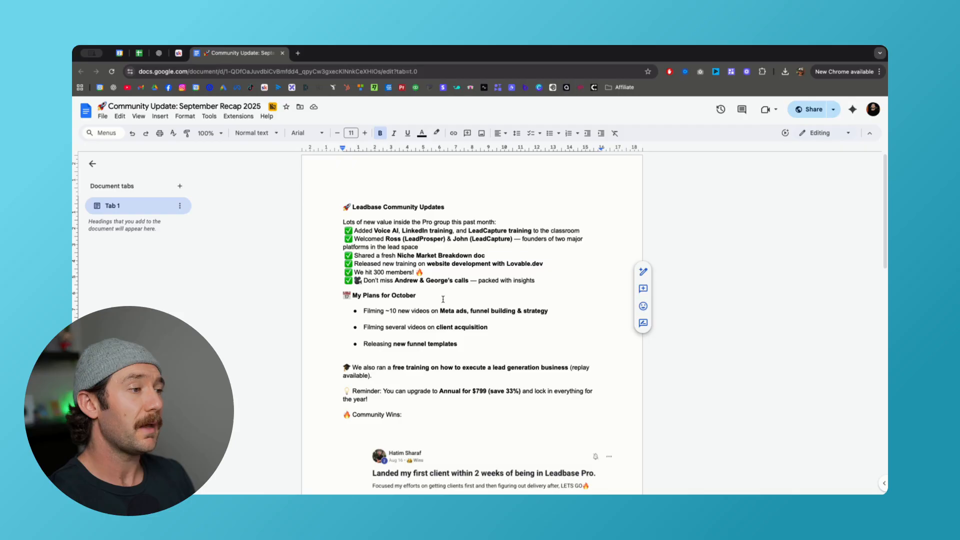
pyautogui.doubleClick(446, 281)
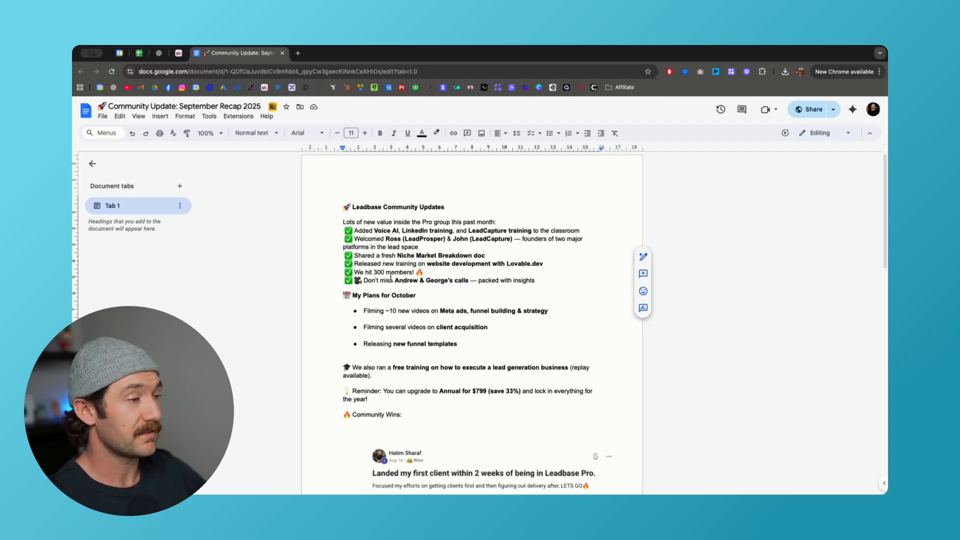
# Step: Scroll to My Plans for October and highlight the Meta ads and client acquisition video plans
pyautogui.scroll(-3)
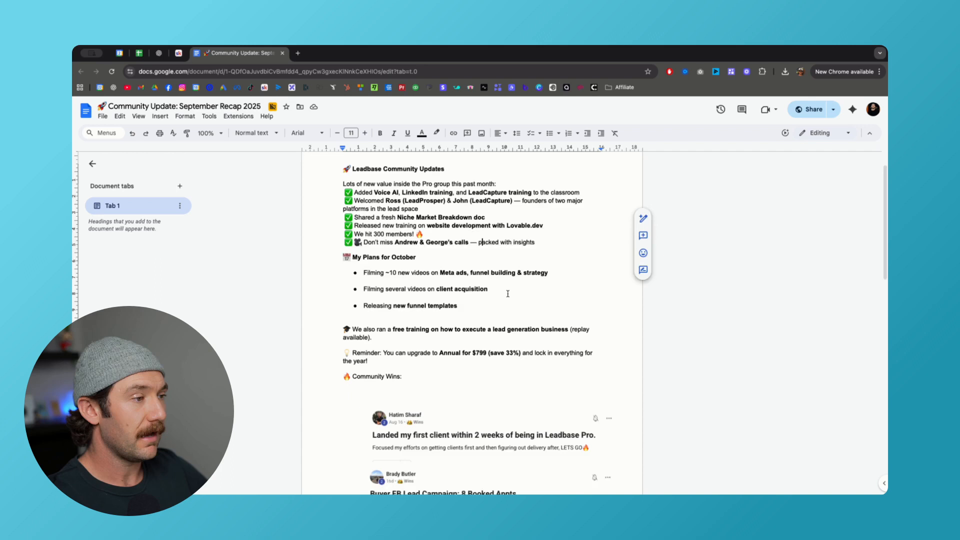
pyautogui.scroll(-3)
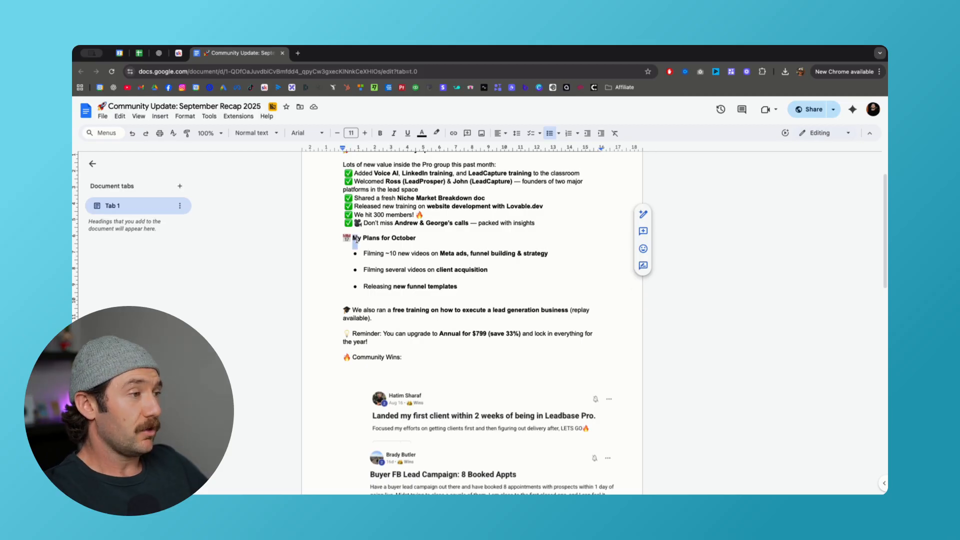
pyautogui.moveTo(365, 253); pyautogui.dragTo(549, 253)
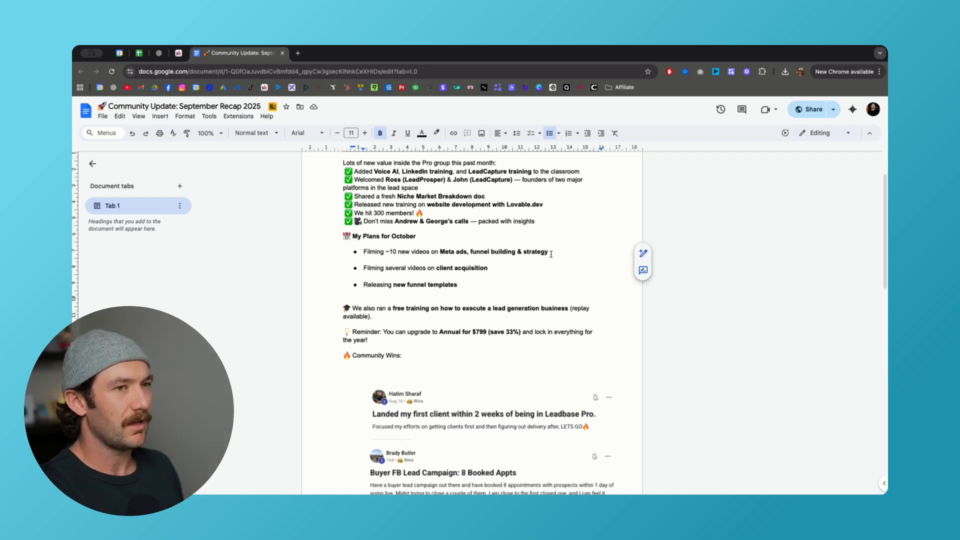
pyautogui.moveTo(401, 252); pyautogui.dragTo(549, 251)
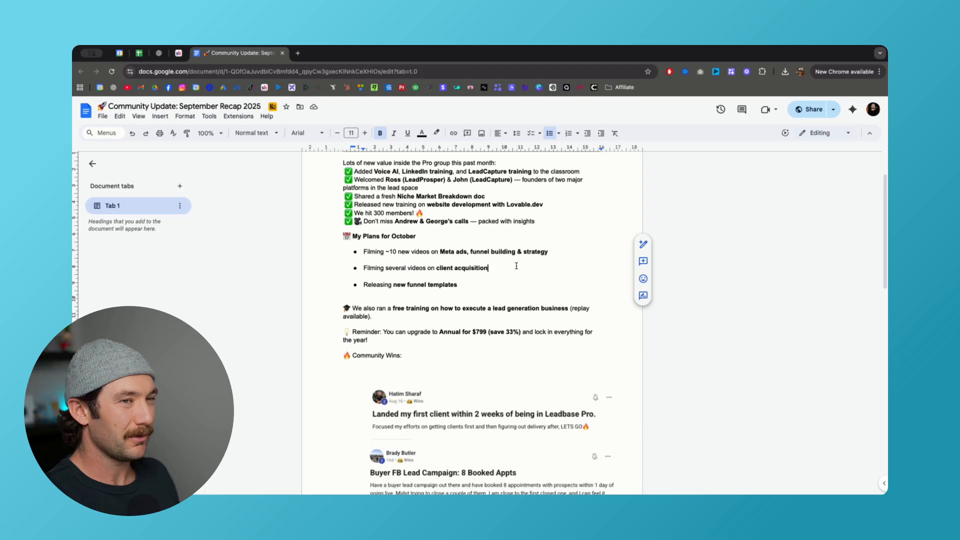
pyautogui.moveTo(376, 267); pyautogui.dragTo(488, 268)
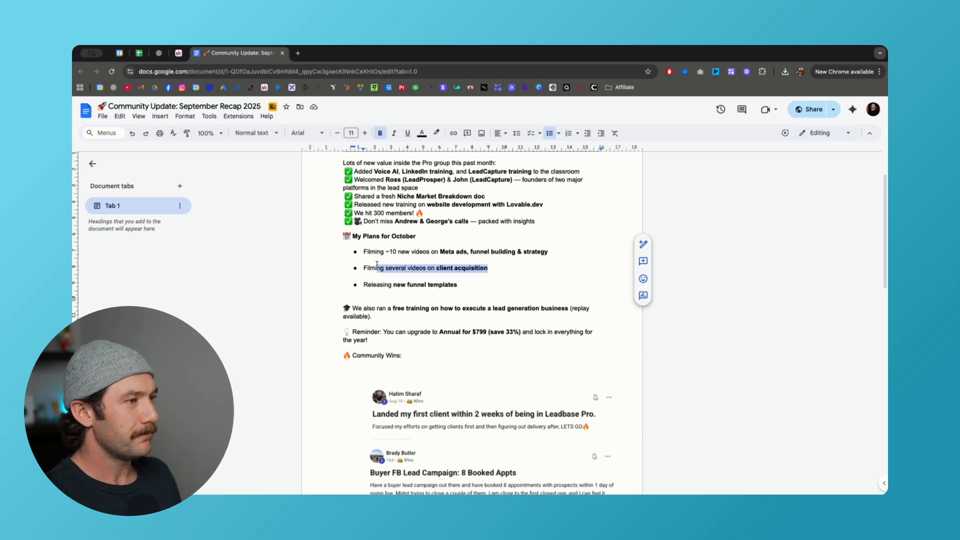
pyautogui.click(491, 268)
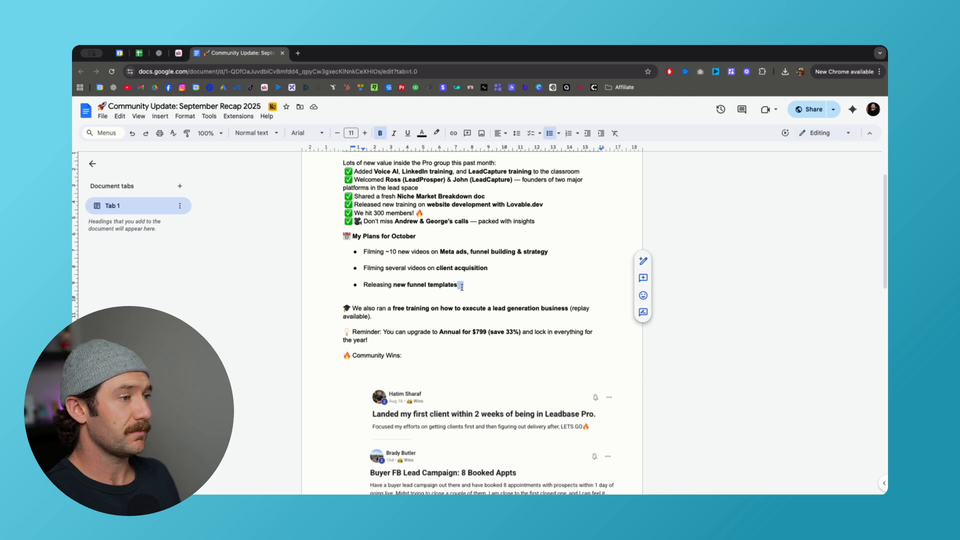
pyautogui.scroll(-3)
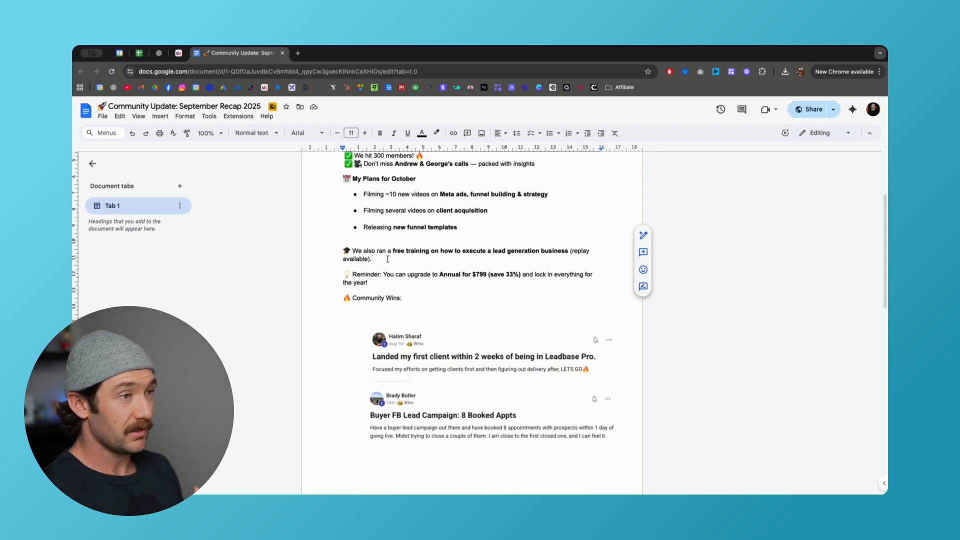
# Step: Scroll through the Community Wins screenshots down to the 25 x £60 lead trial win
pyautogui.click(373, 259)
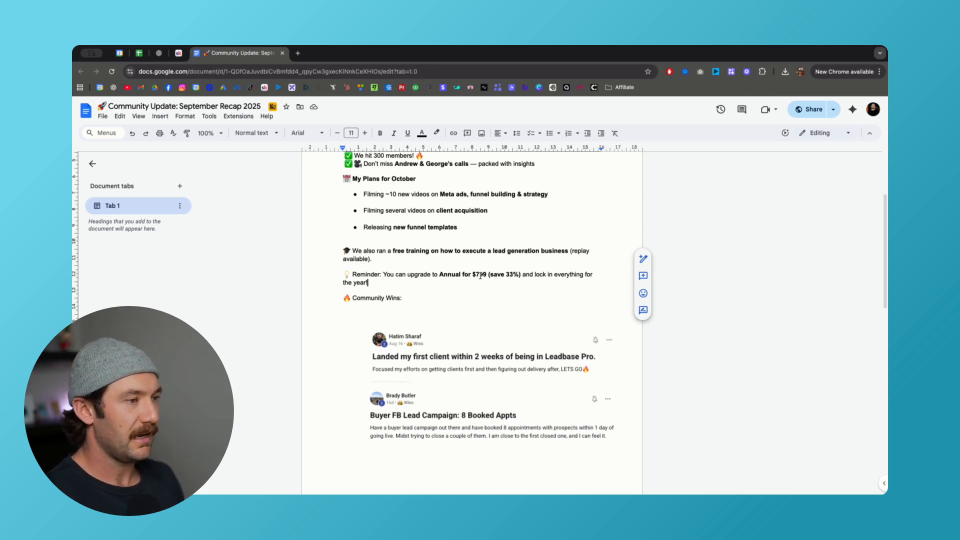
pyautogui.scroll(-3)
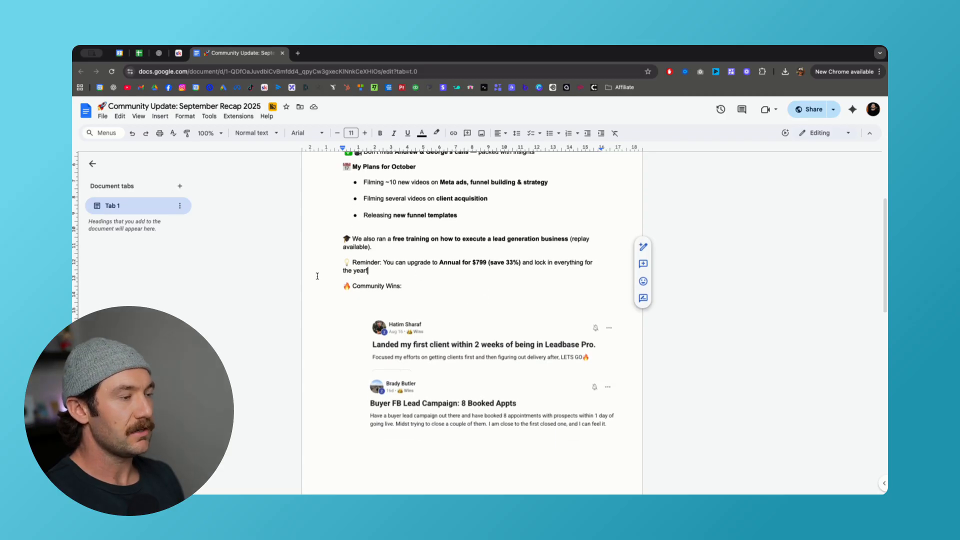
pyautogui.scroll(-3)
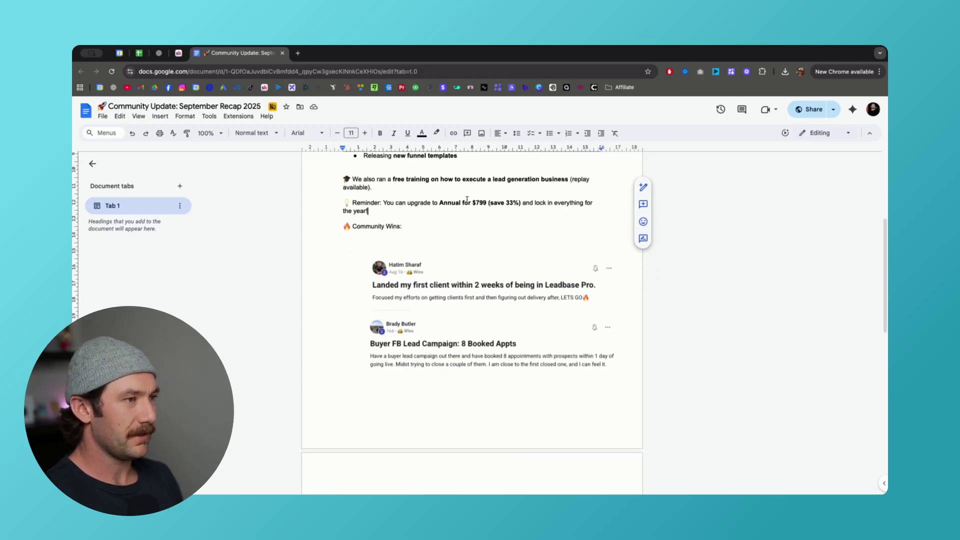
pyautogui.scroll(-3)
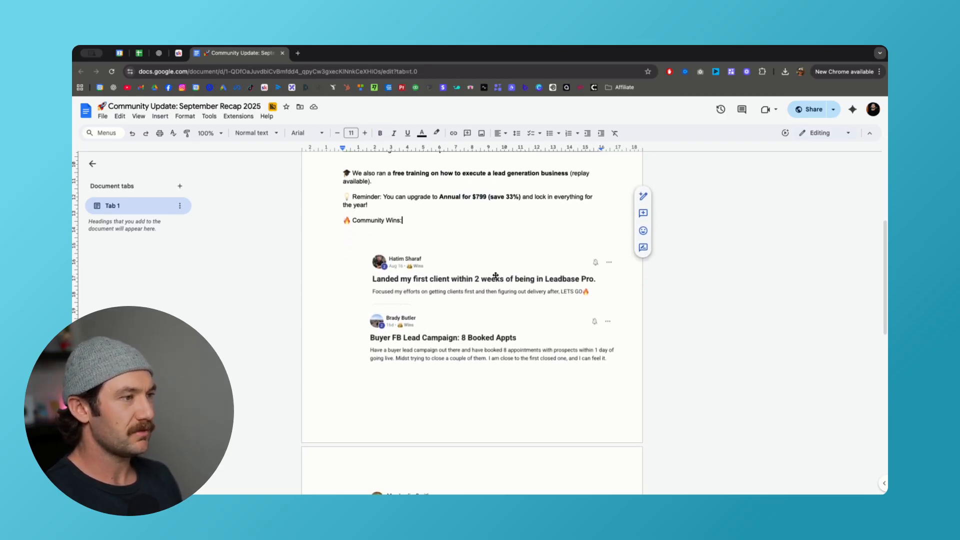
pyautogui.scroll(-3)
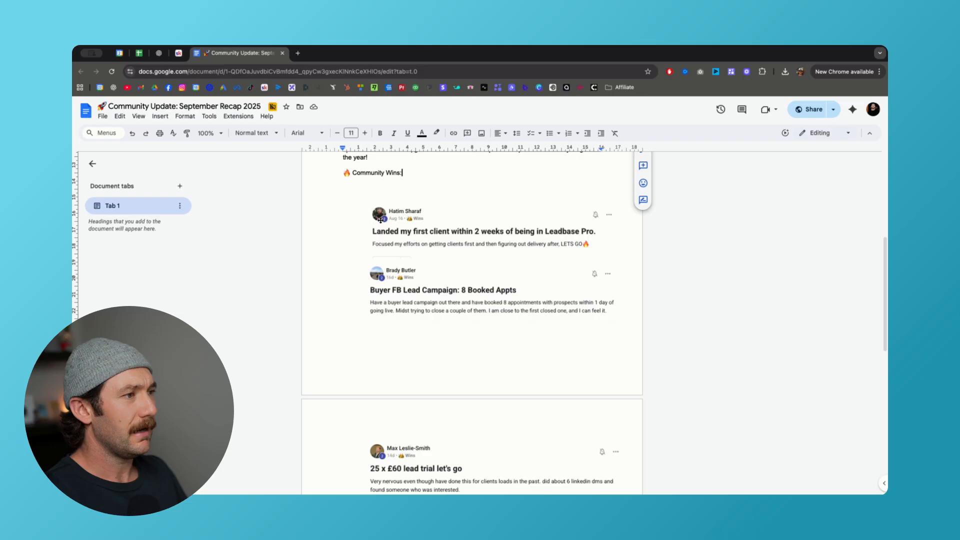
pyautogui.moveTo(559, 246)
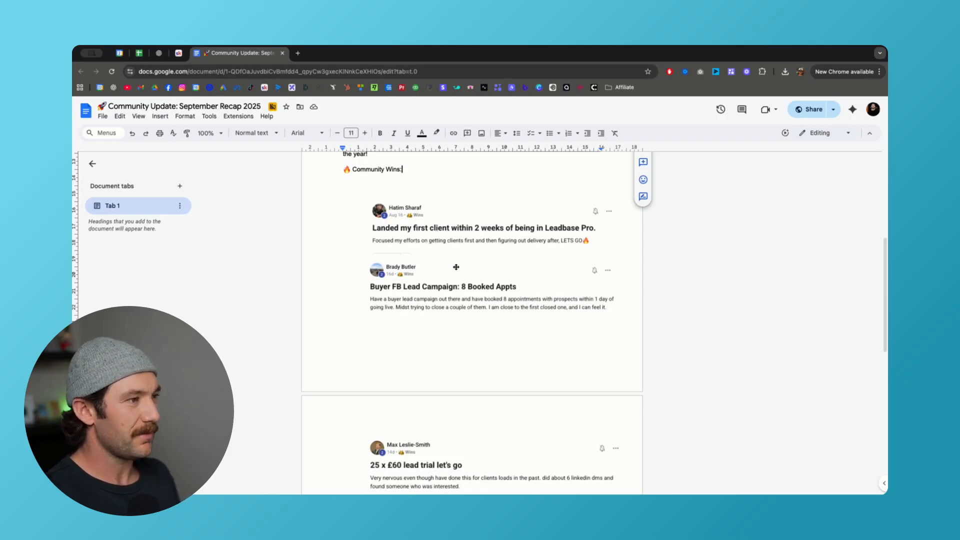
# Step: Scroll past the page break to the 'First clients' win about landing two clients
pyautogui.scroll(-3)
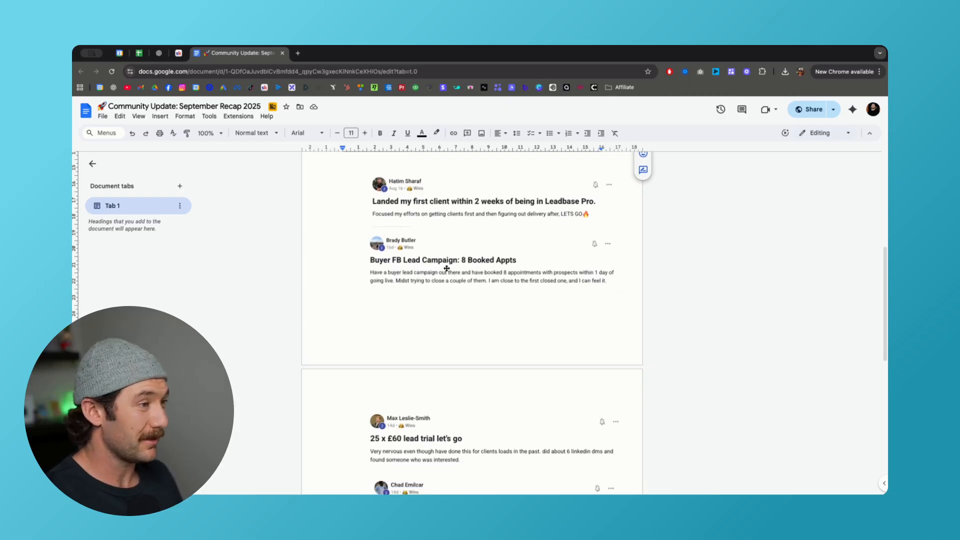
pyautogui.scroll(-3)
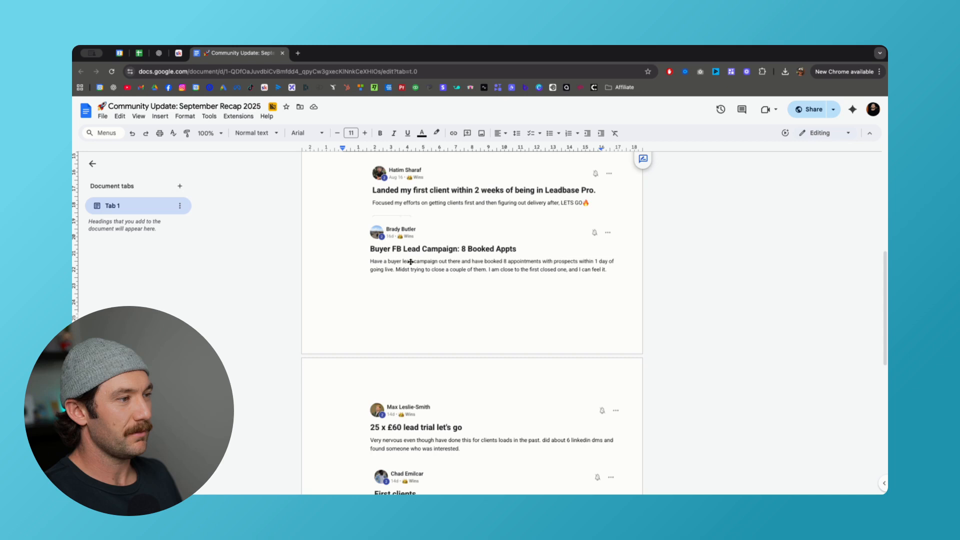
pyautogui.moveTo(589, 276)
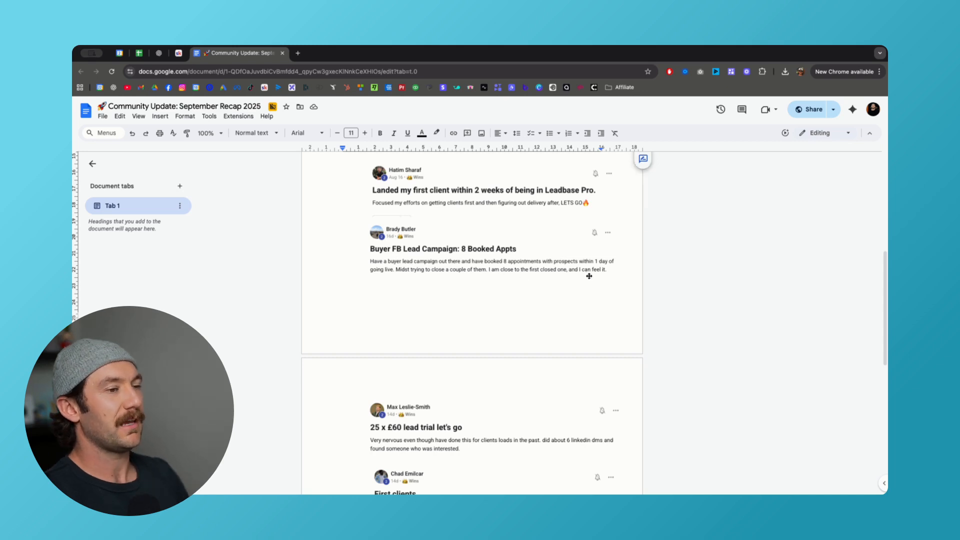
pyautogui.scroll(-3)
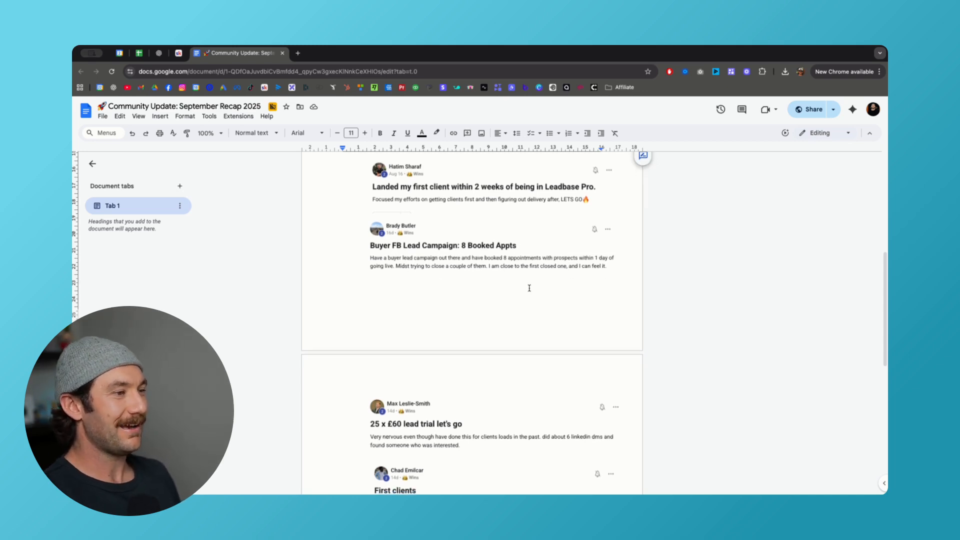
pyautogui.scroll(-3)
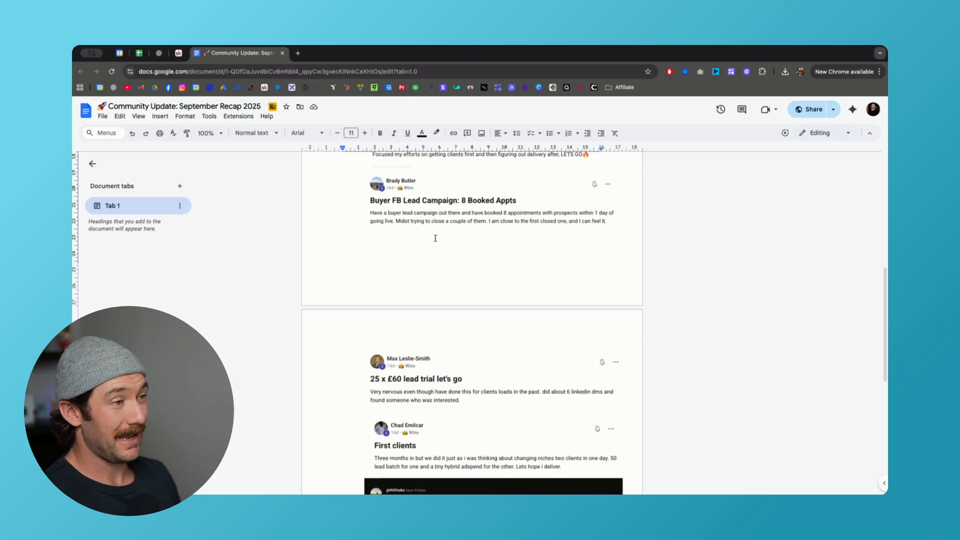
# Step: Scroll to the document's end so the member's comment screenshot praising the group is fully visible
pyautogui.scroll(-3)
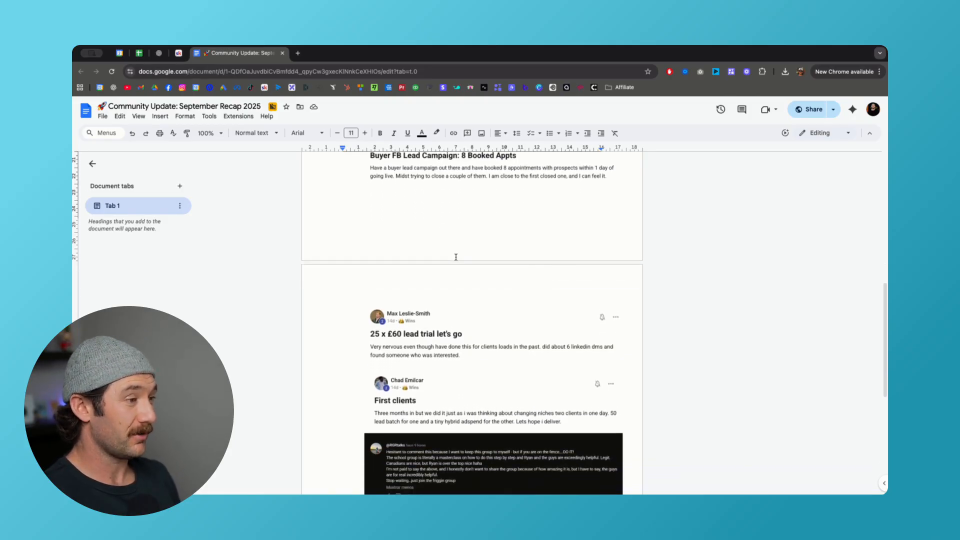
pyautogui.scroll(-3)
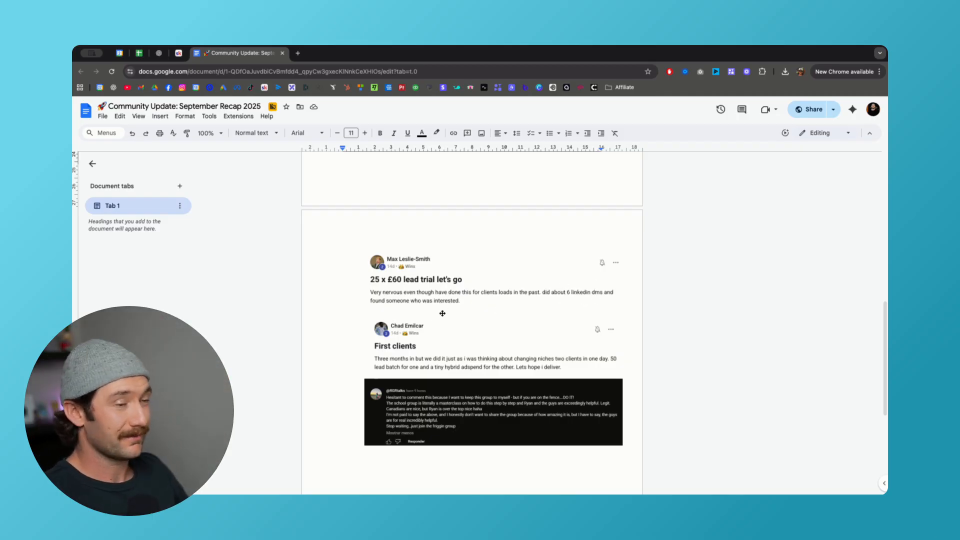
pyautogui.moveTo(483, 325)
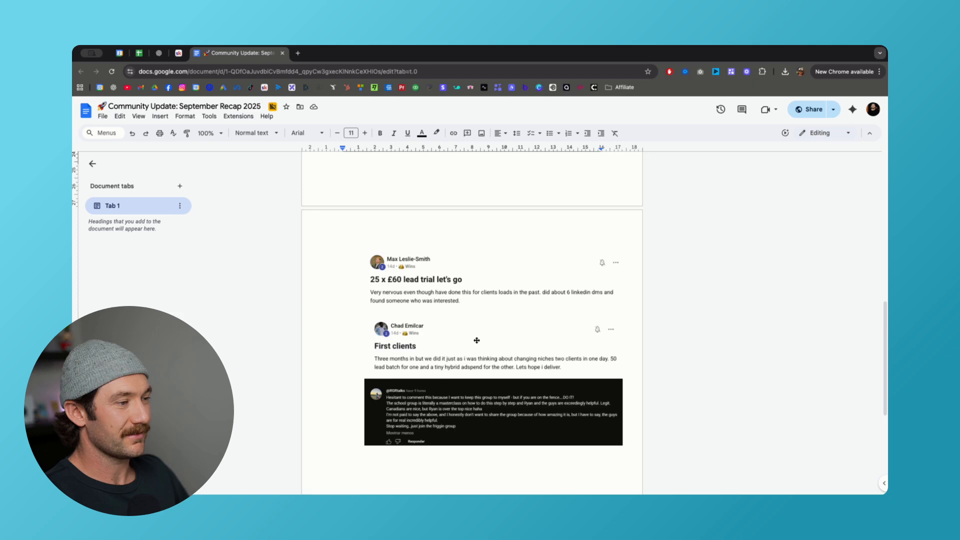
pyautogui.scroll(-3)
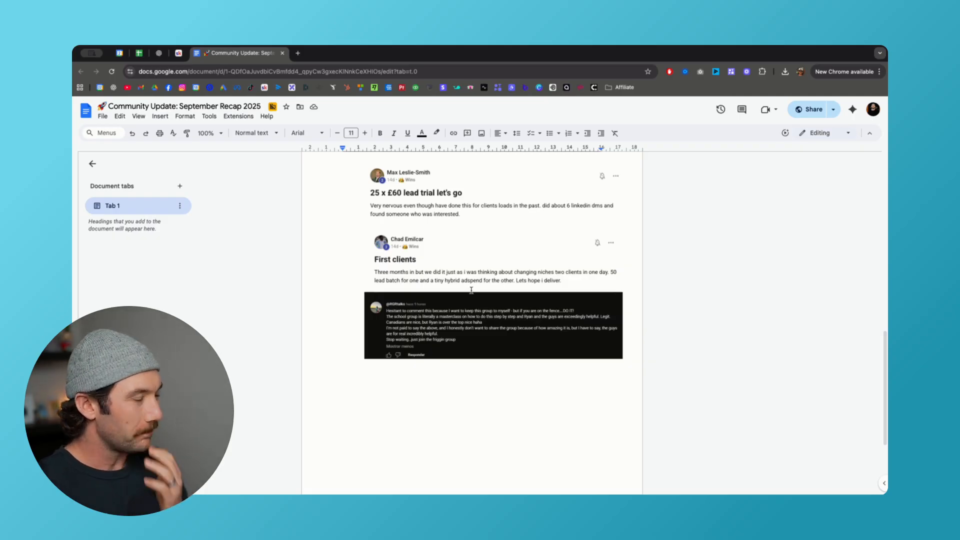
pyautogui.moveTo(500, 265)
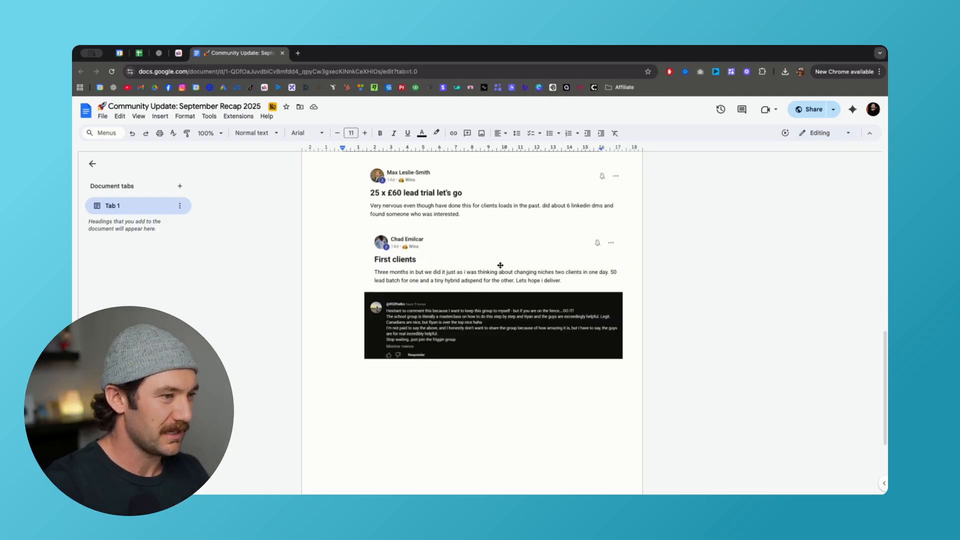
pyautogui.moveTo(476, 273)
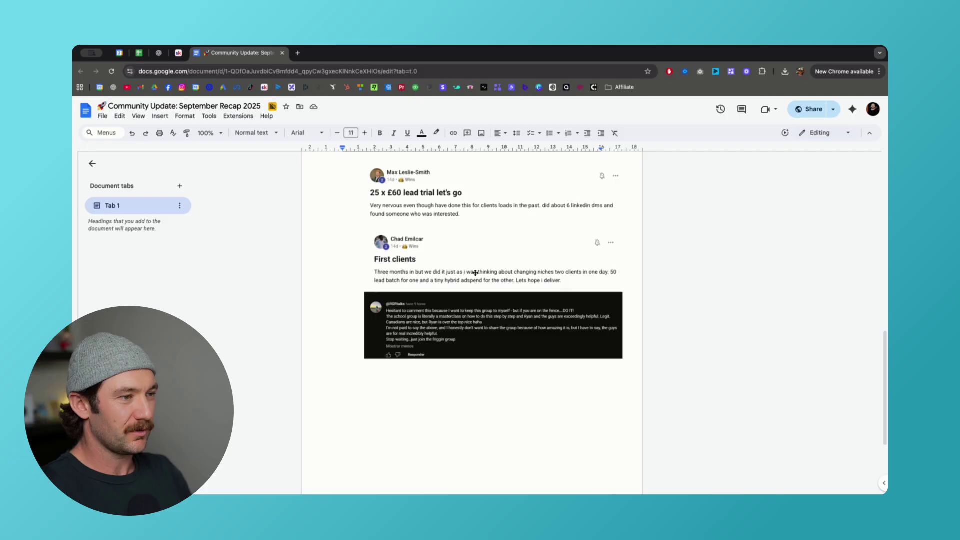
pyautogui.moveTo(436, 254)
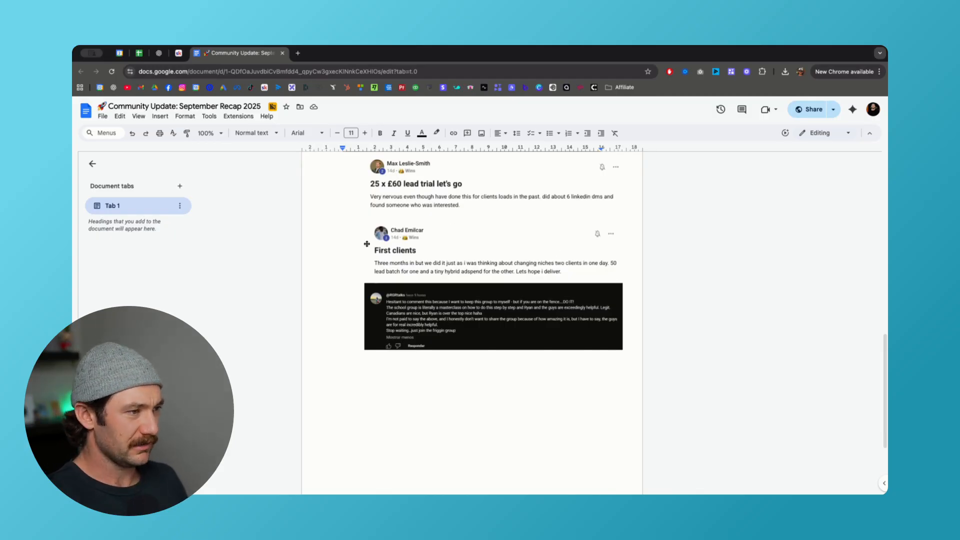
pyautogui.scroll(-3)
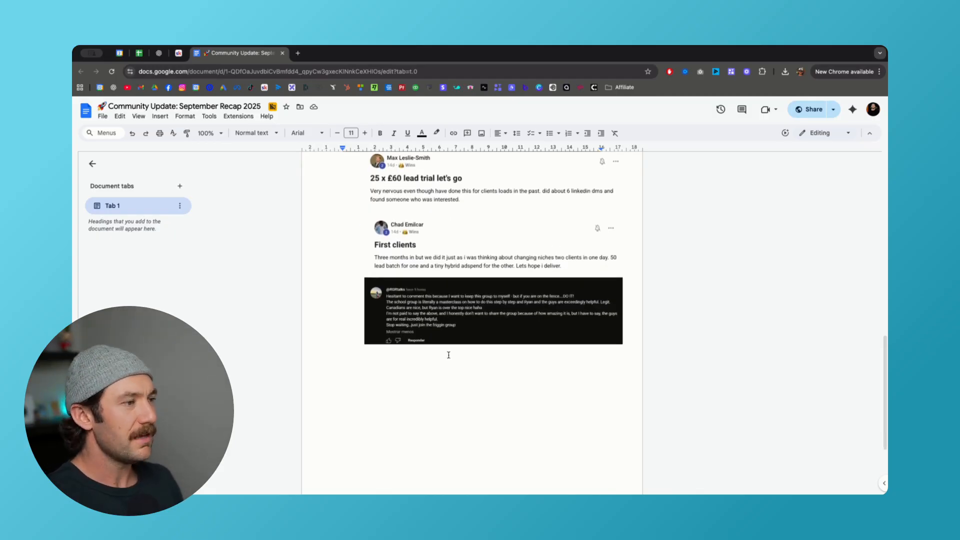
pyautogui.scroll(-3)
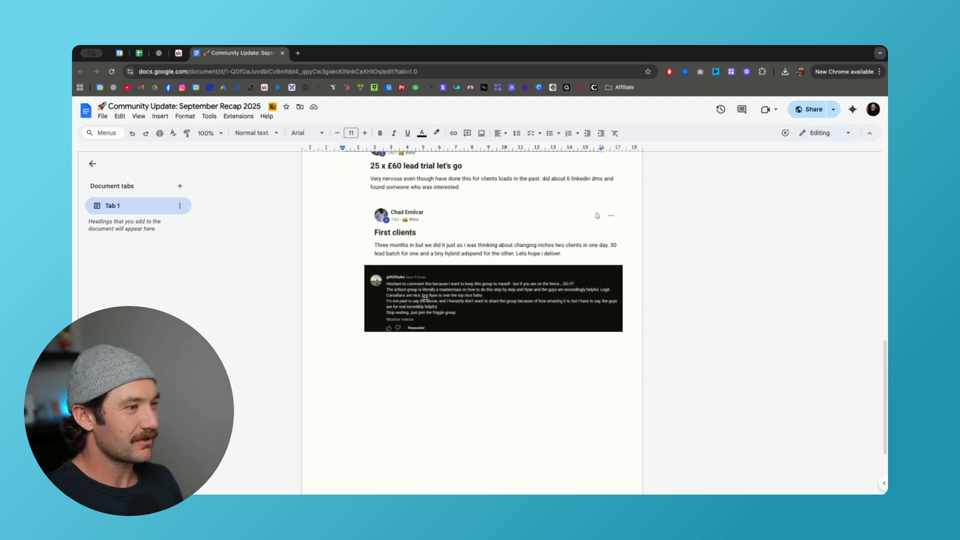
pyautogui.moveTo(536, 299)
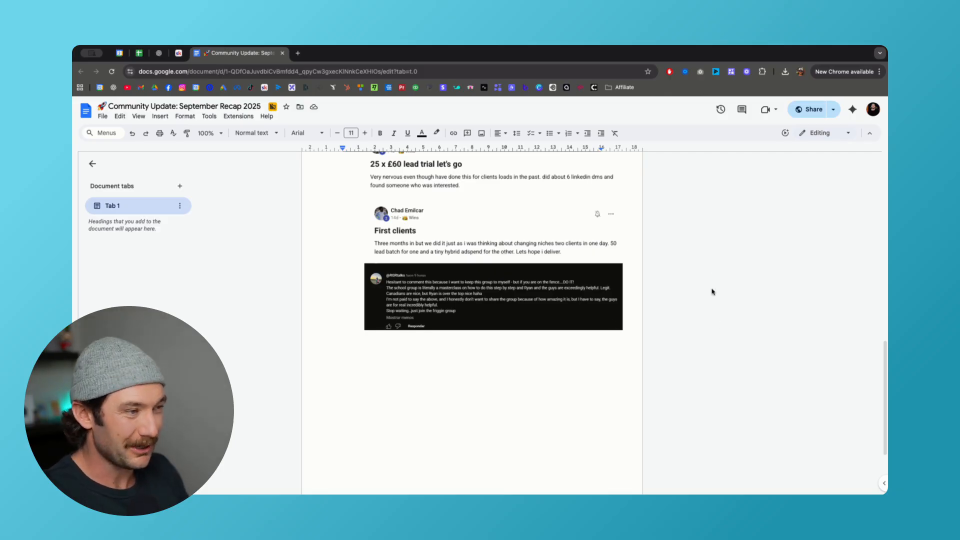
pyautogui.moveTo(723, 320)
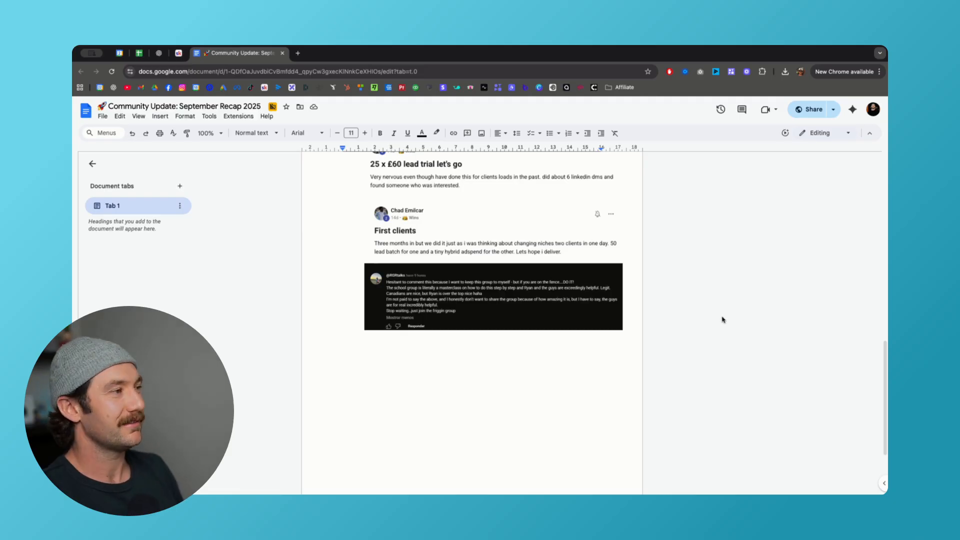
pyautogui.moveTo(678, 202)
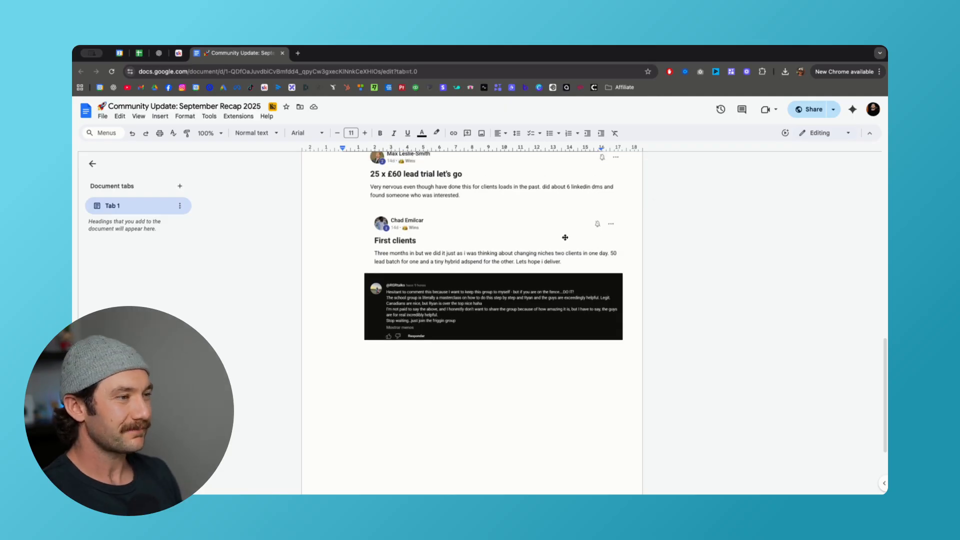
pyautogui.scroll(-3)
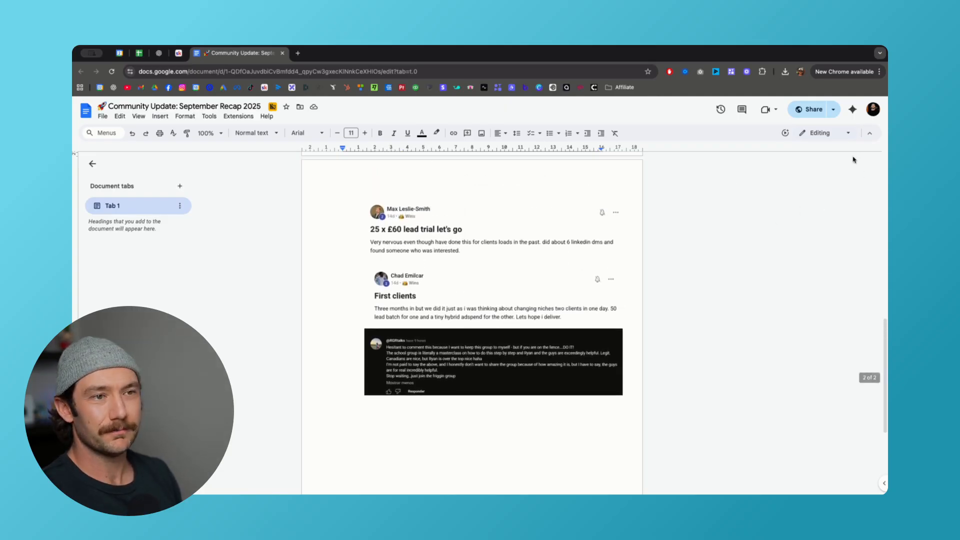